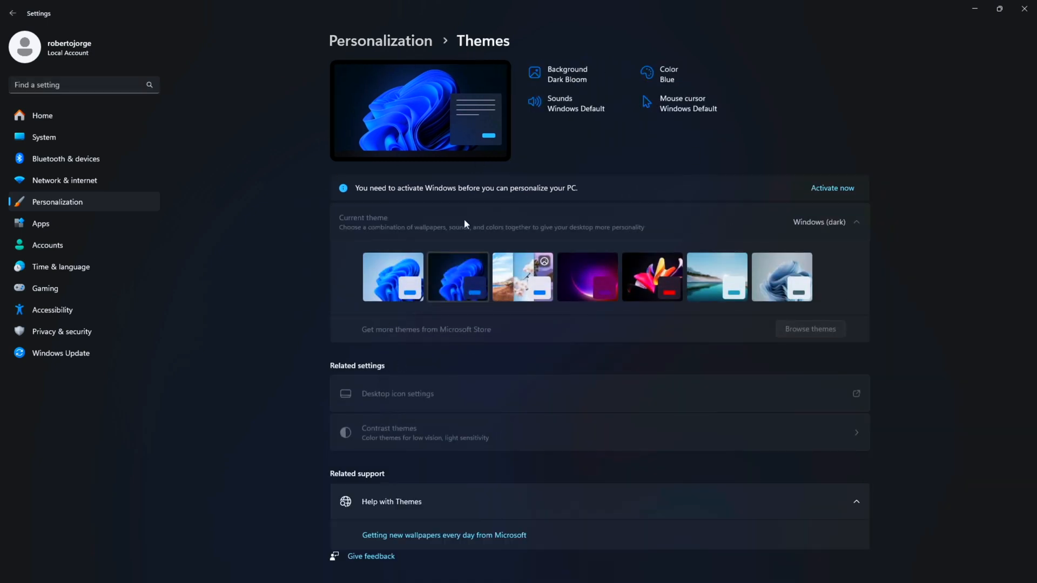
- Buy the Windows 11 Pro OEM key with the promo code, submit the order, and choose payment
left_click(831, 188)
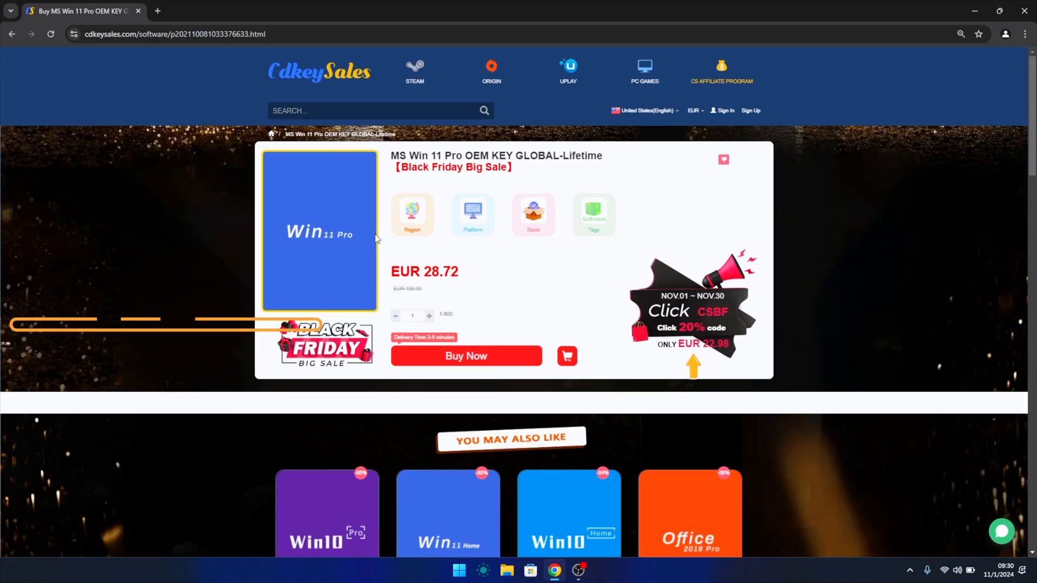
left_click(466, 355)
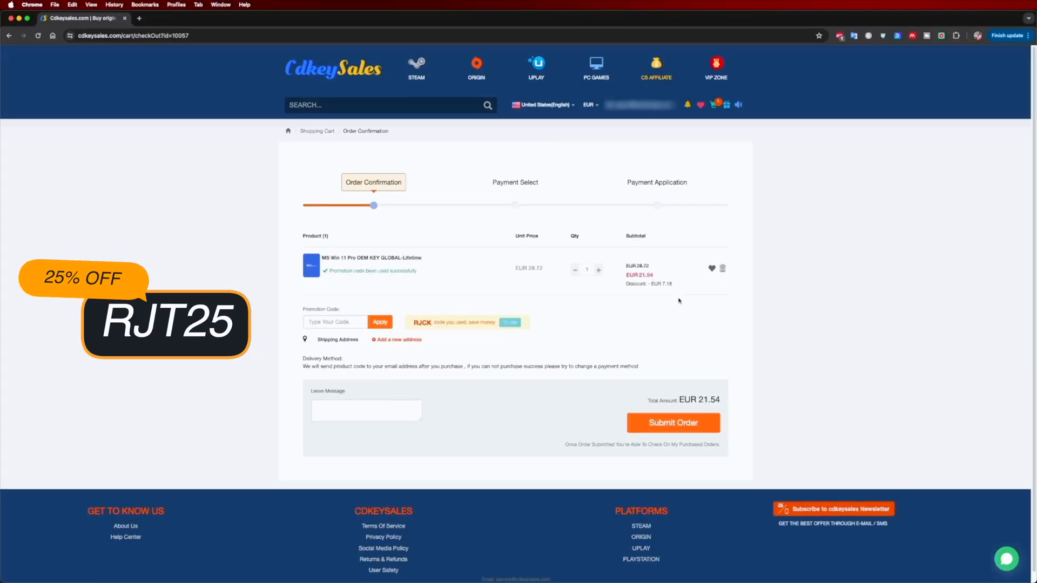
left_click(673, 422)
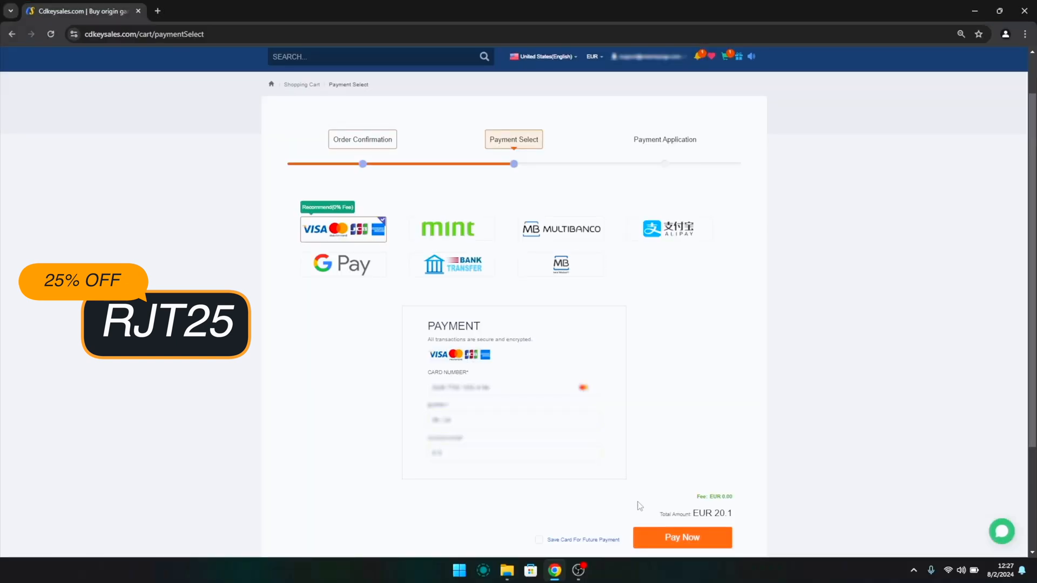
left_click(681, 537)
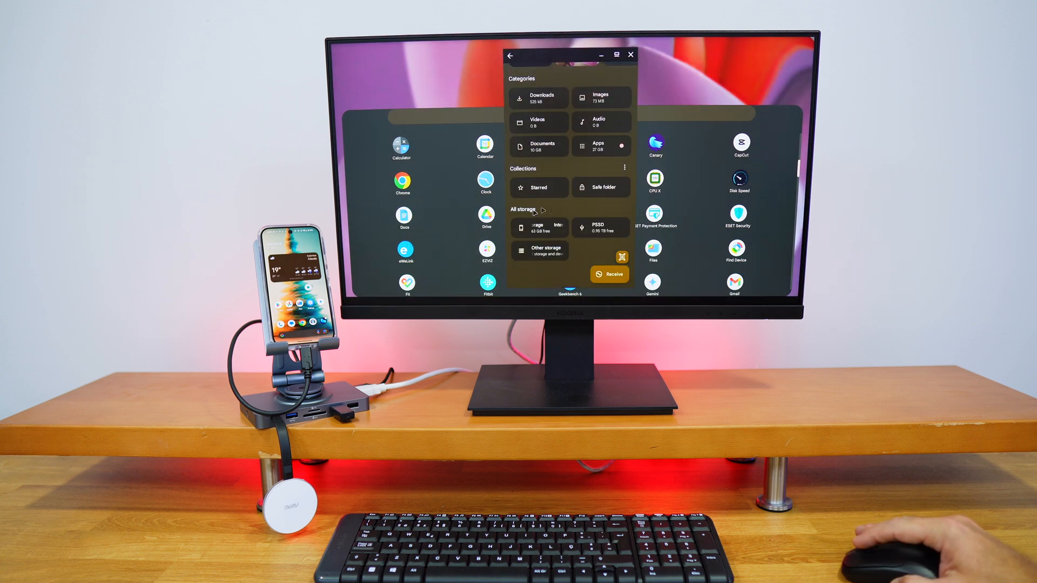
- Open the PSSD external drive and scroll down to the montagem folder
left_click(598, 227)
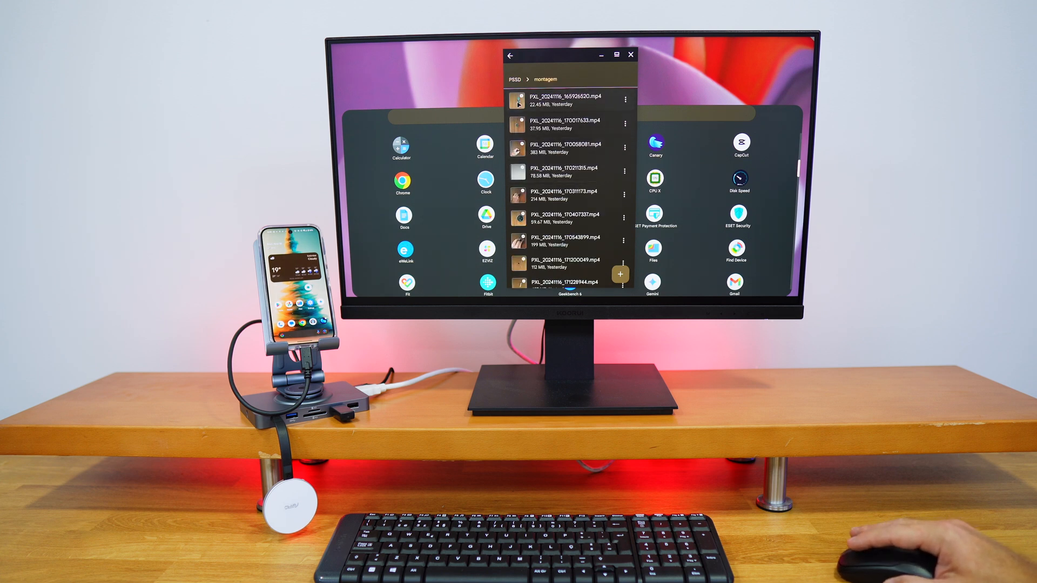
scroll("down", 3)
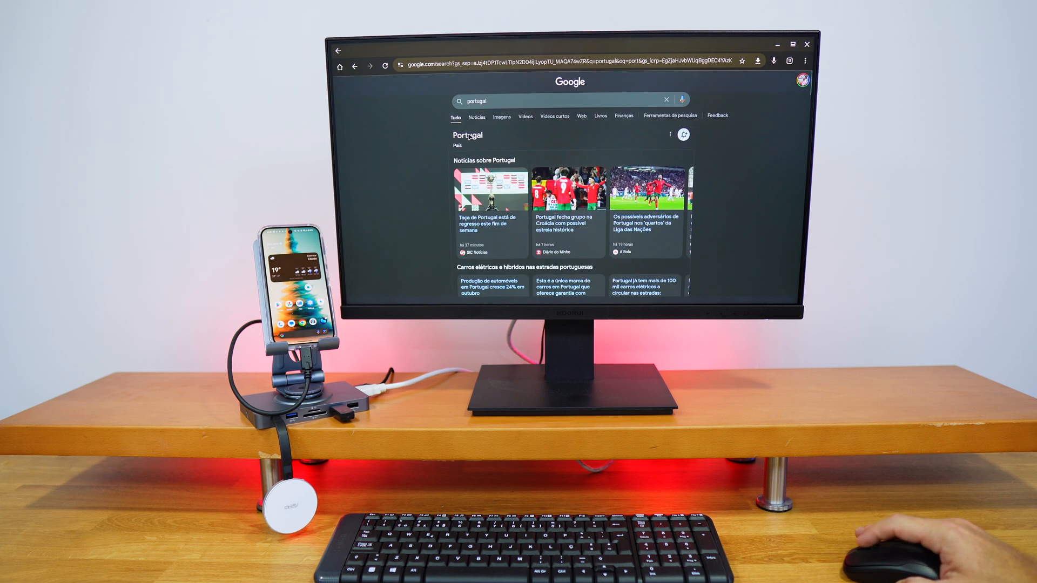
- Search Google for 'portugal algarve' and scroll the results down to the Algarve news
left_click(543, 101)
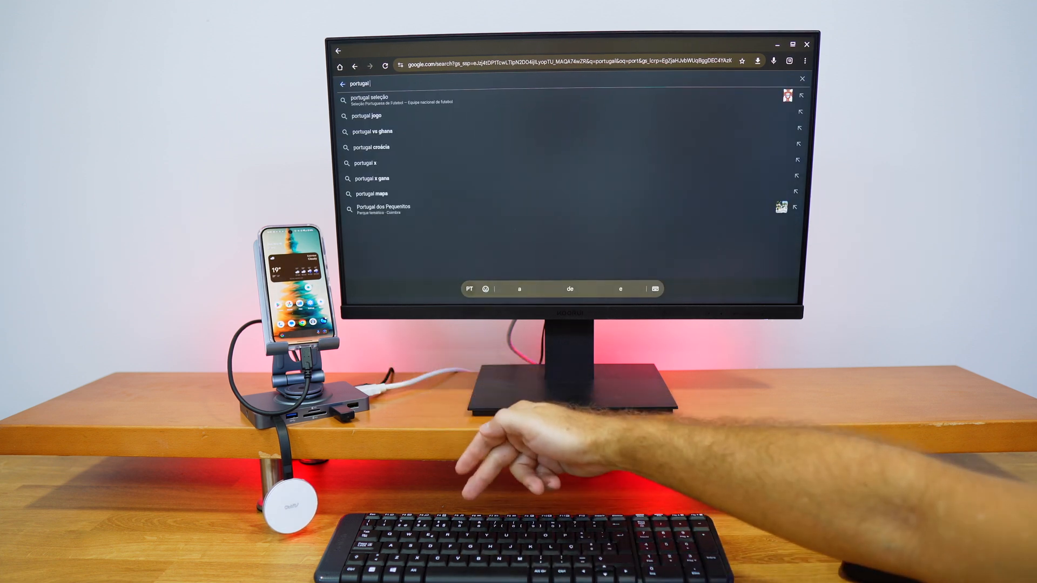
type("algarve")
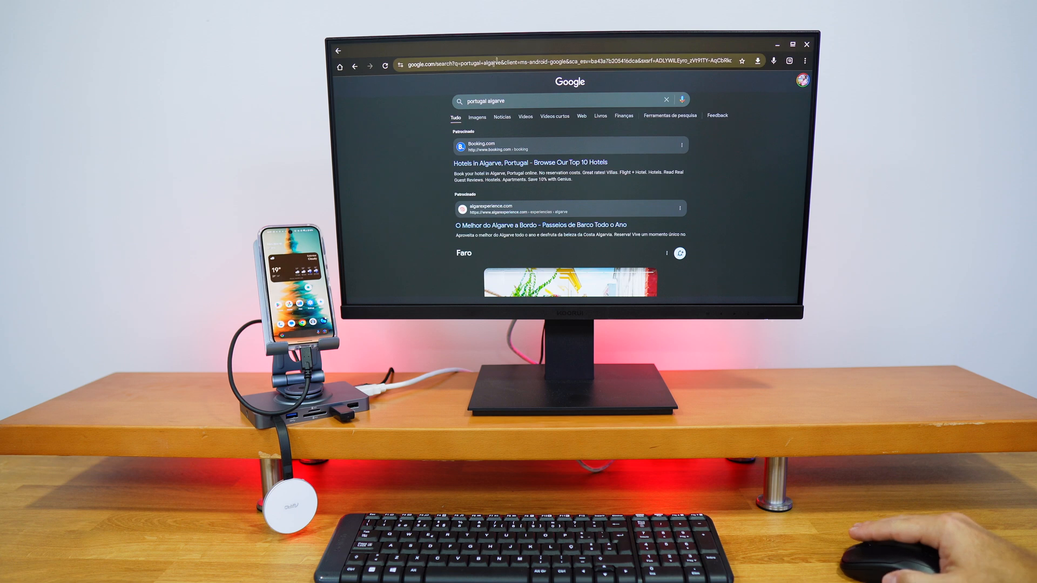
scroll("down", 3)
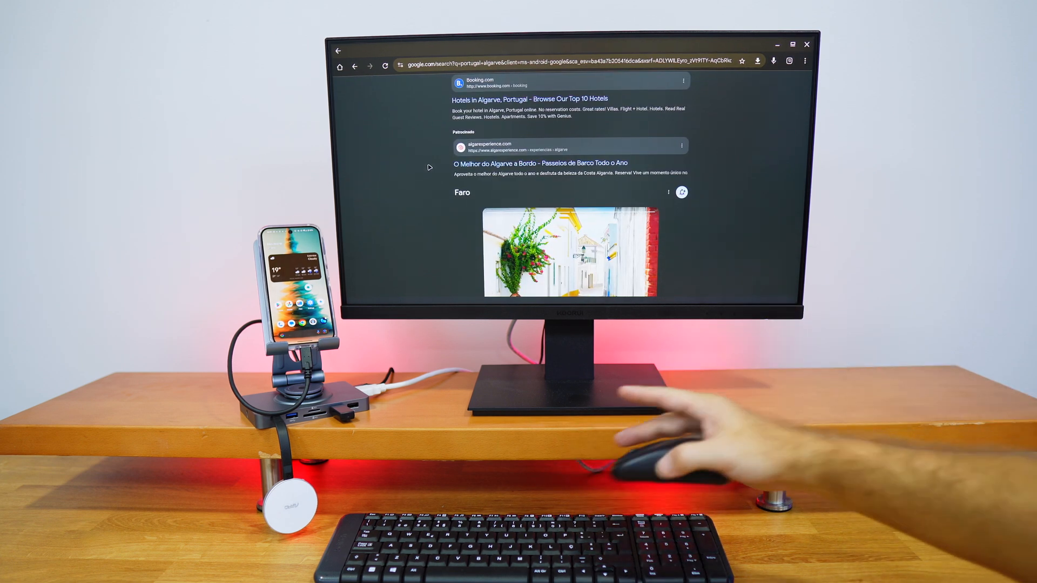
scroll("down", 3)
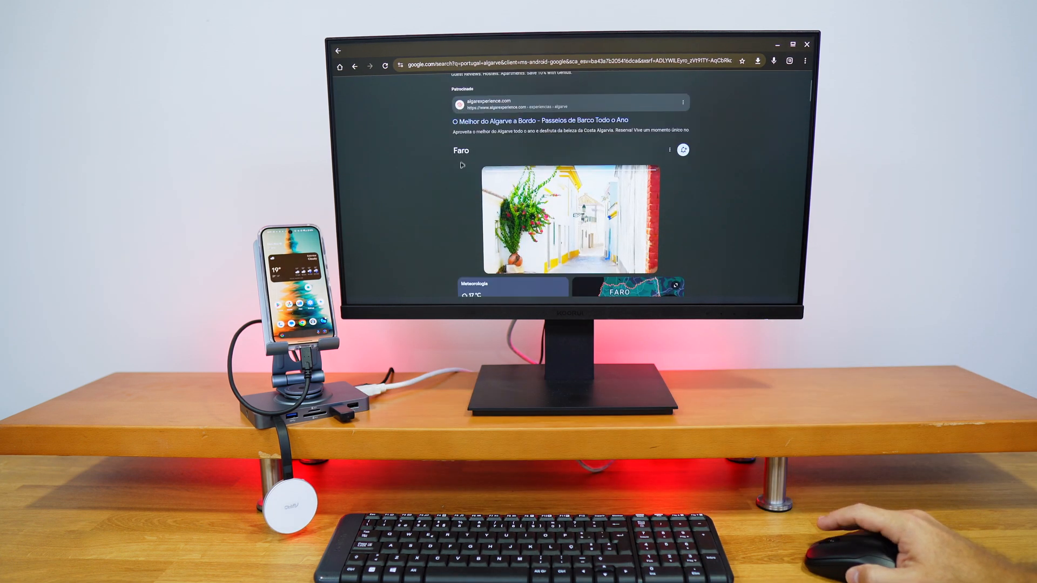
scroll("down", 3)
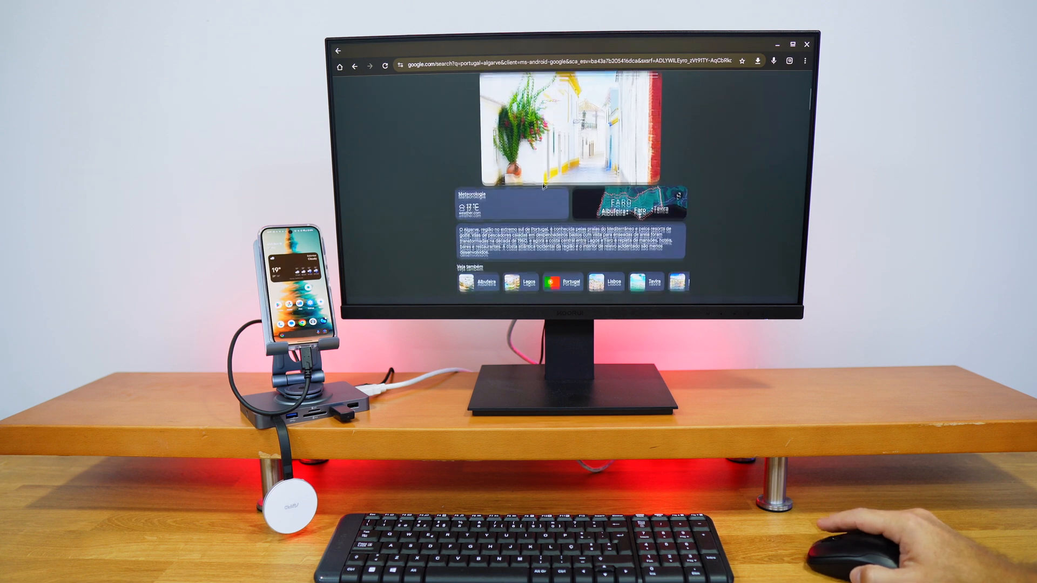
scroll("down", 3)
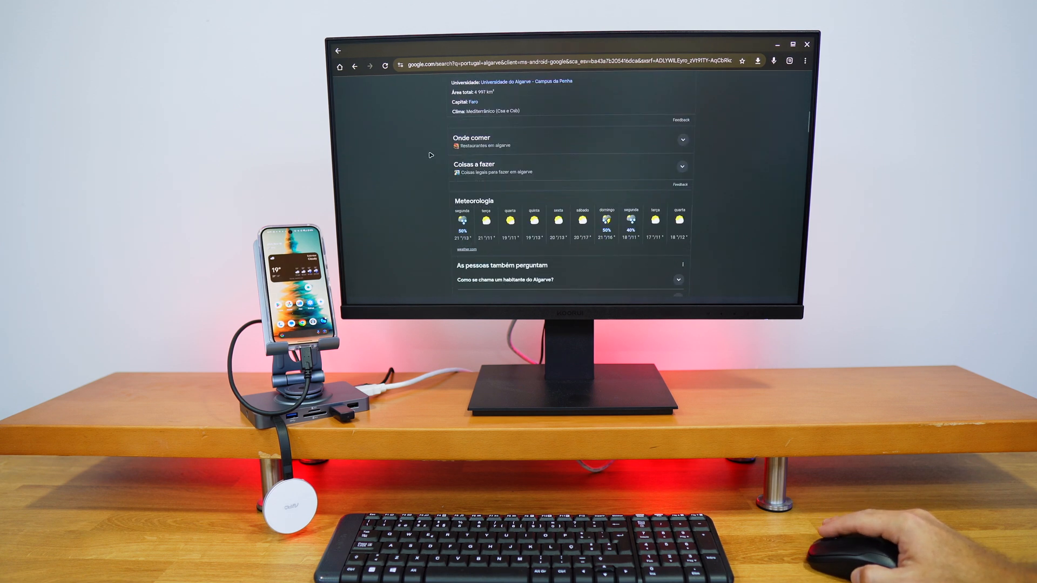
scroll("down", 3)
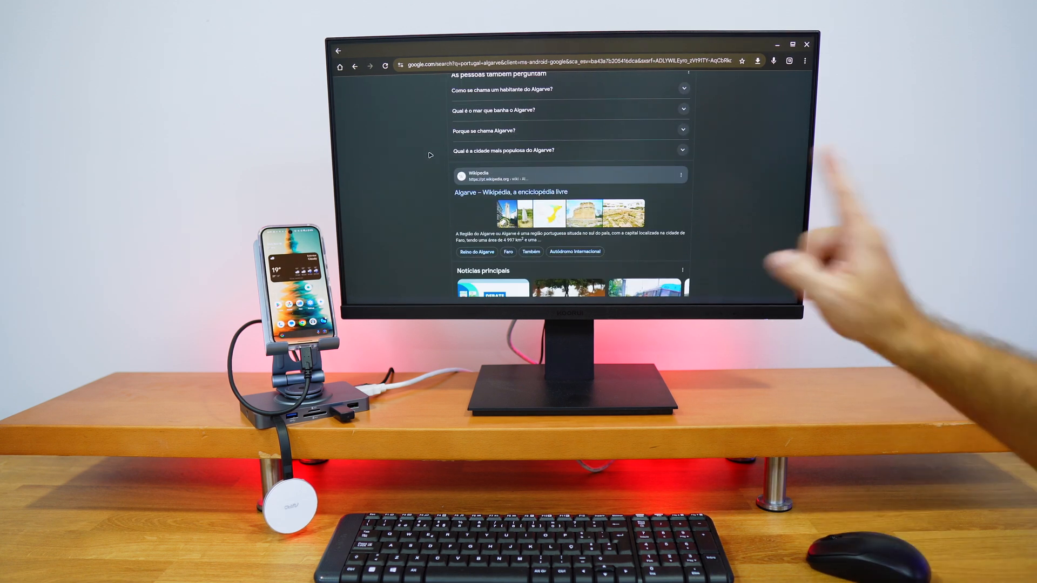
scroll("down", 3)
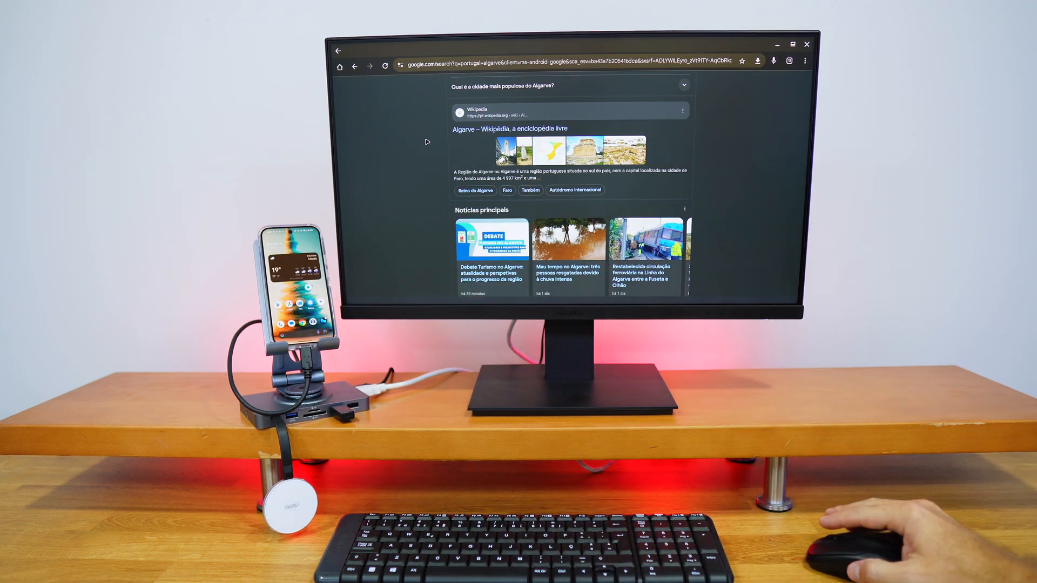
scroll("down", 3)
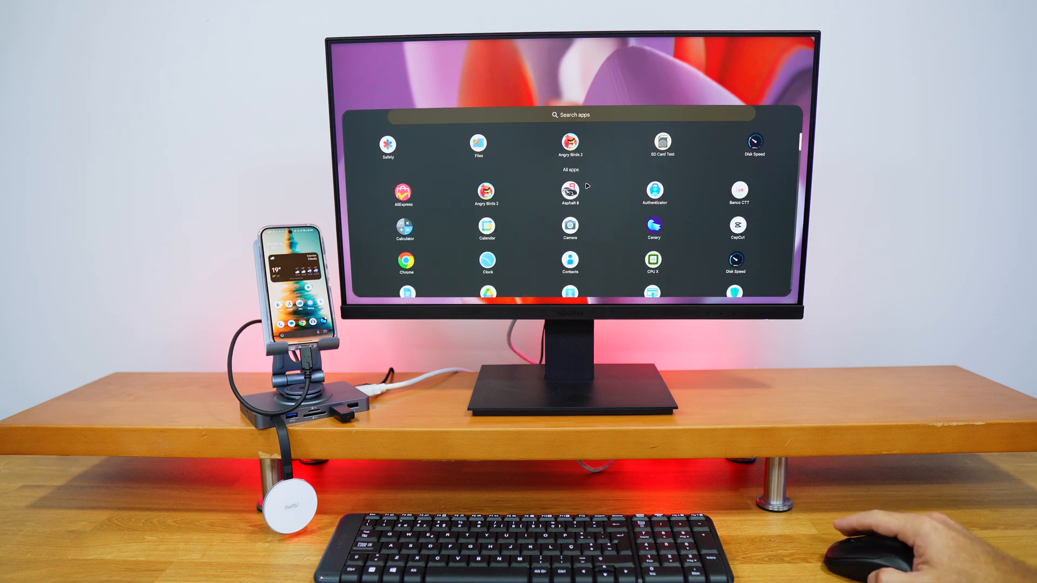
- Scroll through the All apps list in the app drawer
scroll("down", 3)
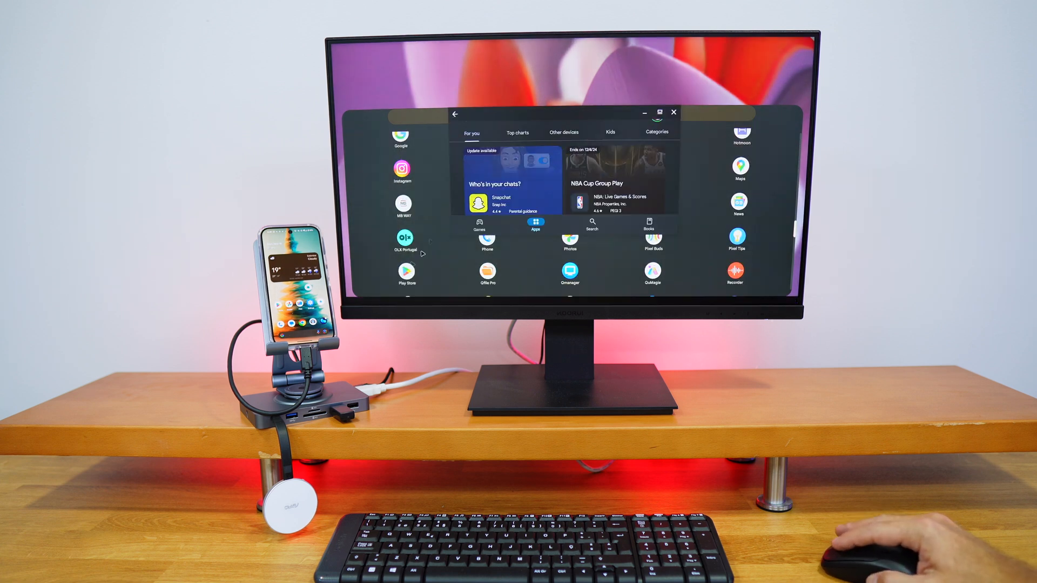
- Maximize the Play Store window to fill the monitor, then scroll the app list
left_click(659, 111)
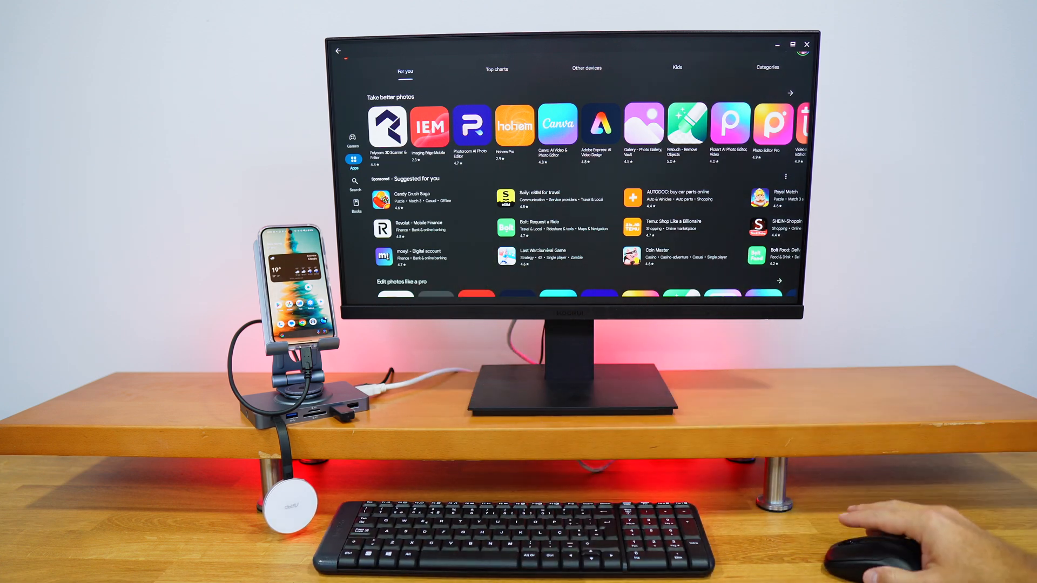
scroll("down", 3)
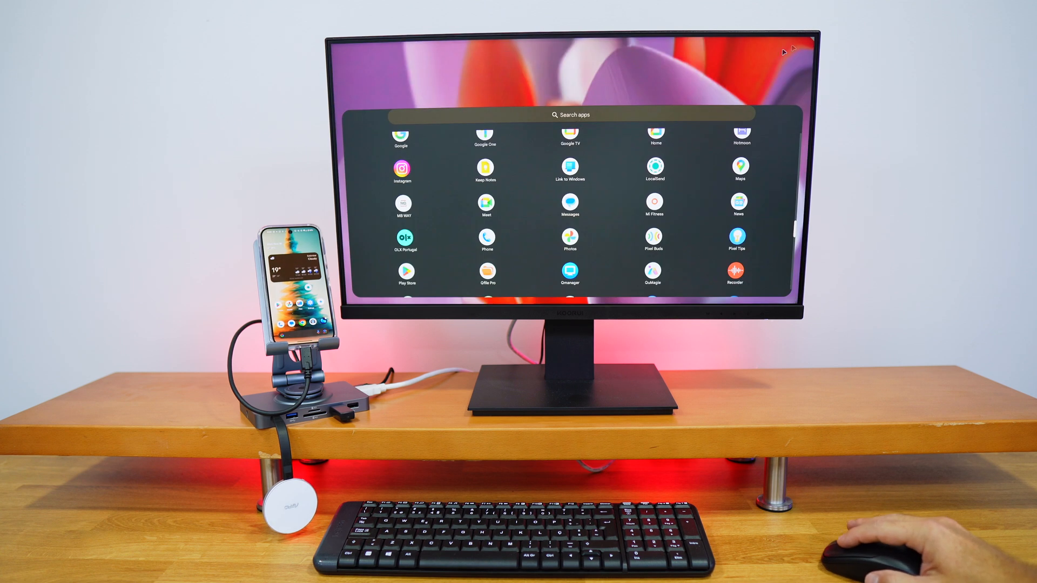
- Scroll the app drawer, launch Settings, and open the Battery page
scroll("down", 3)
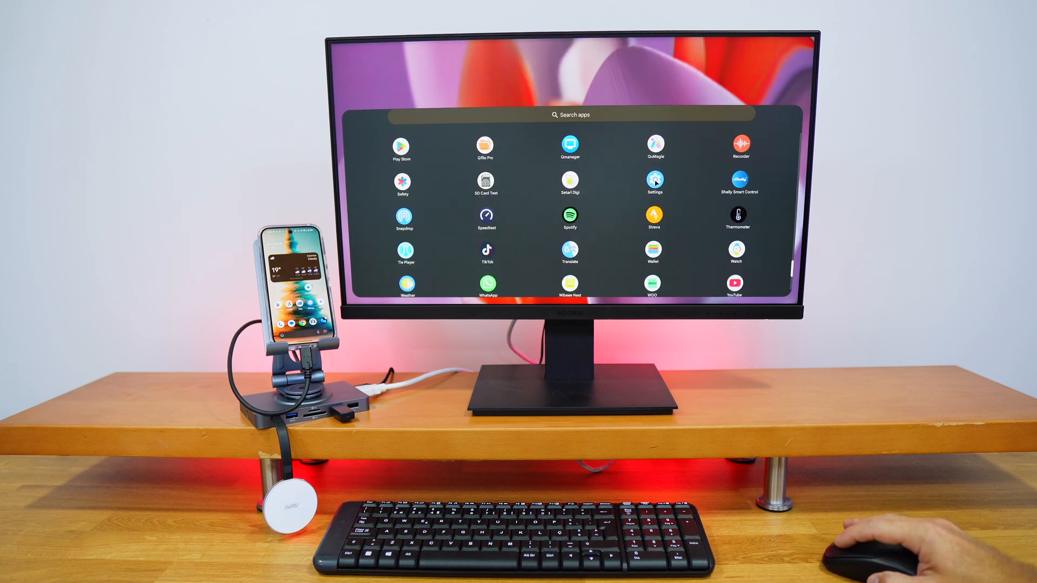
left_click(655, 182)
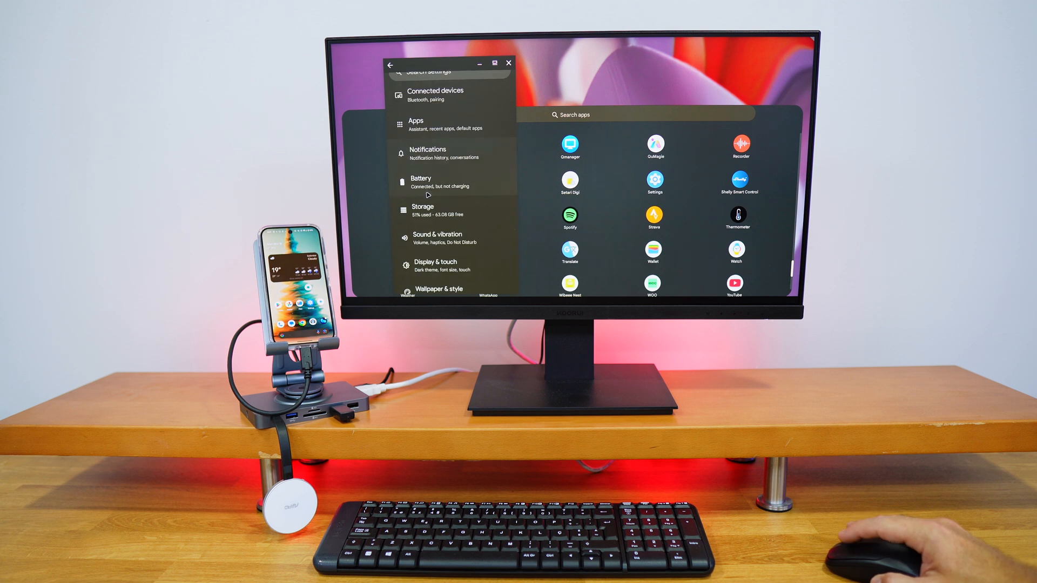
left_click(421, 209)
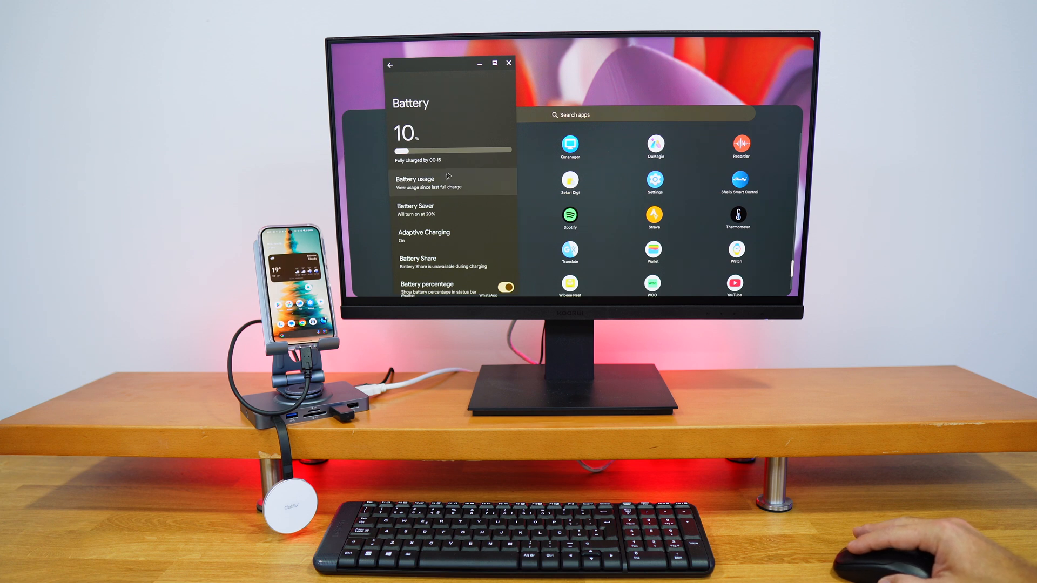
mouse_move(432, 165)
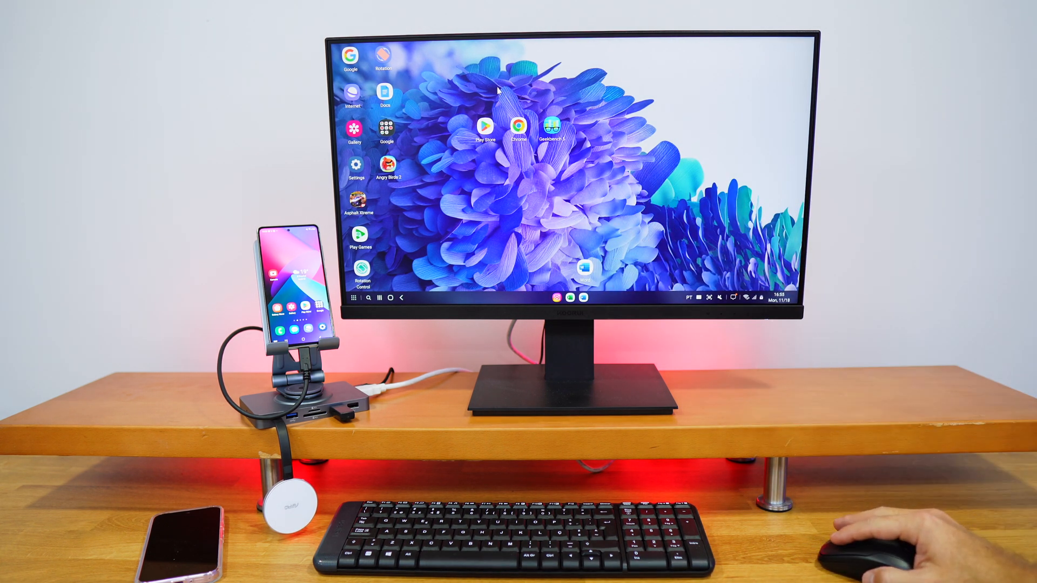
mouse_move(438, 140)
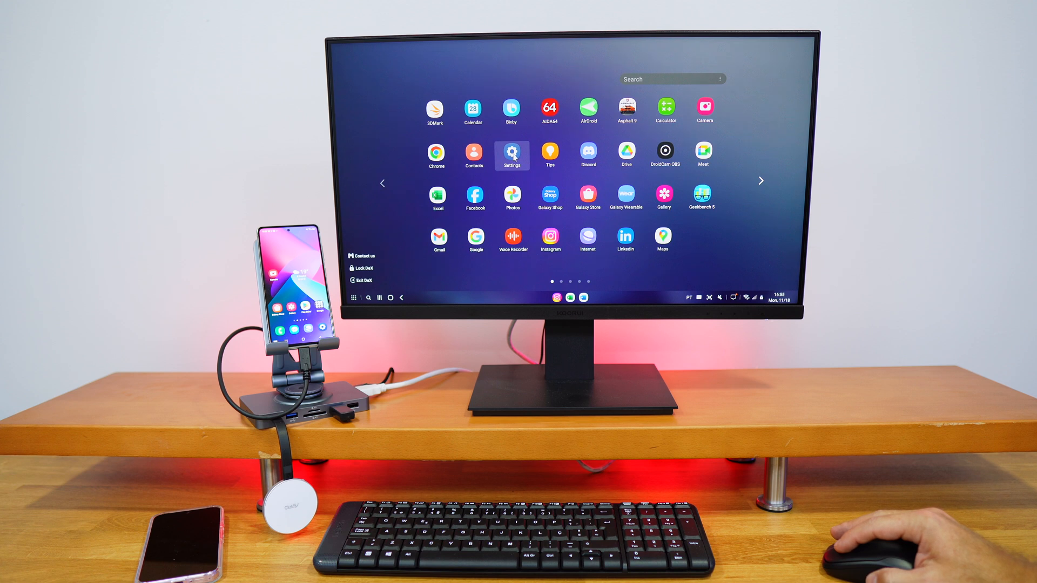
- Open the apps grid from the DeX taskbar
left_click(511, 156)
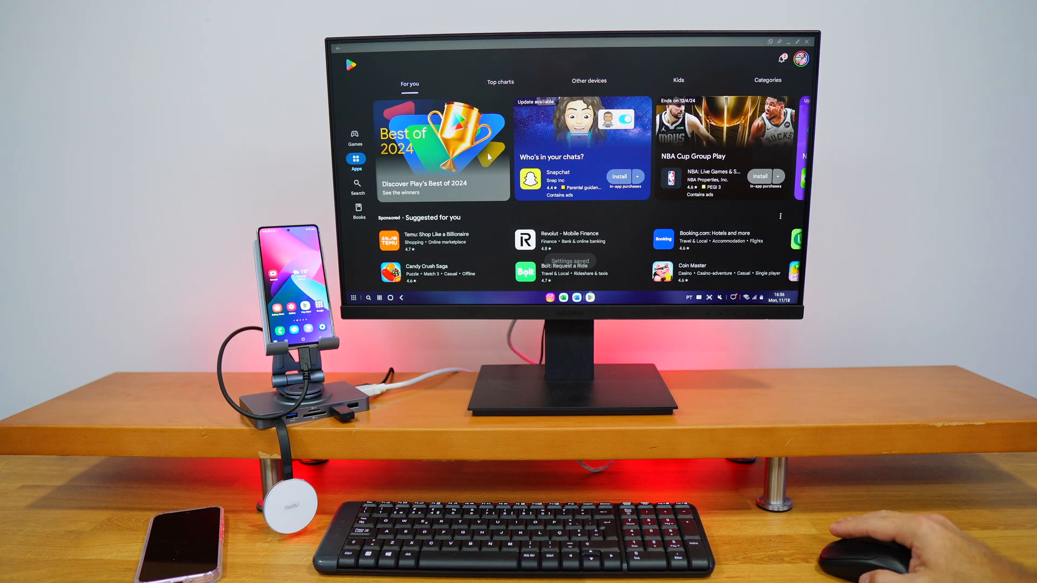
- Scroll down the Play Store For you recommendations
scroll("down", 3)
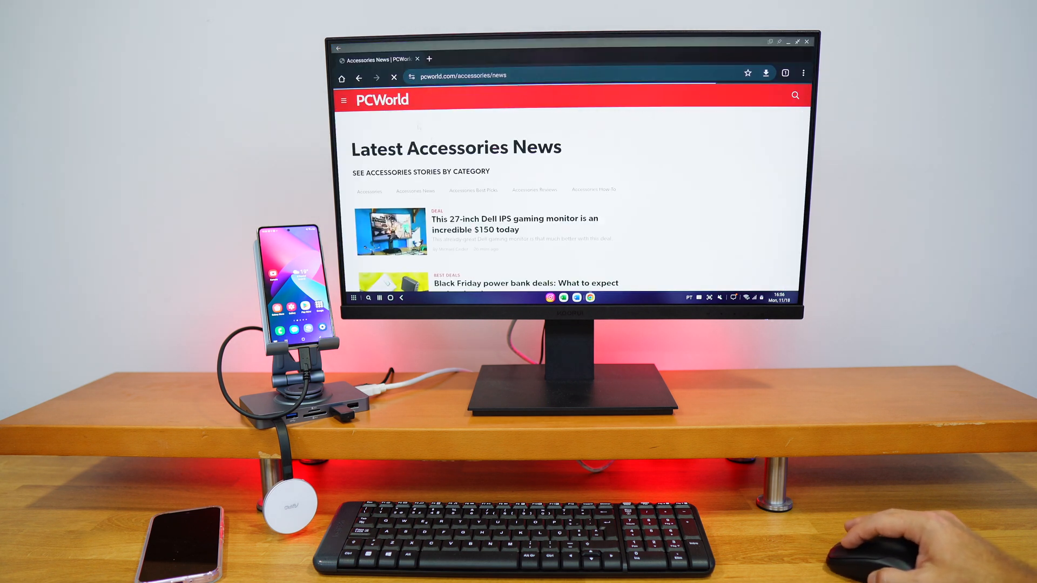
- Scroll PCWorld Accessories News and open the $150 27-inch Dell IPS monitor article
scroll("down", 3)
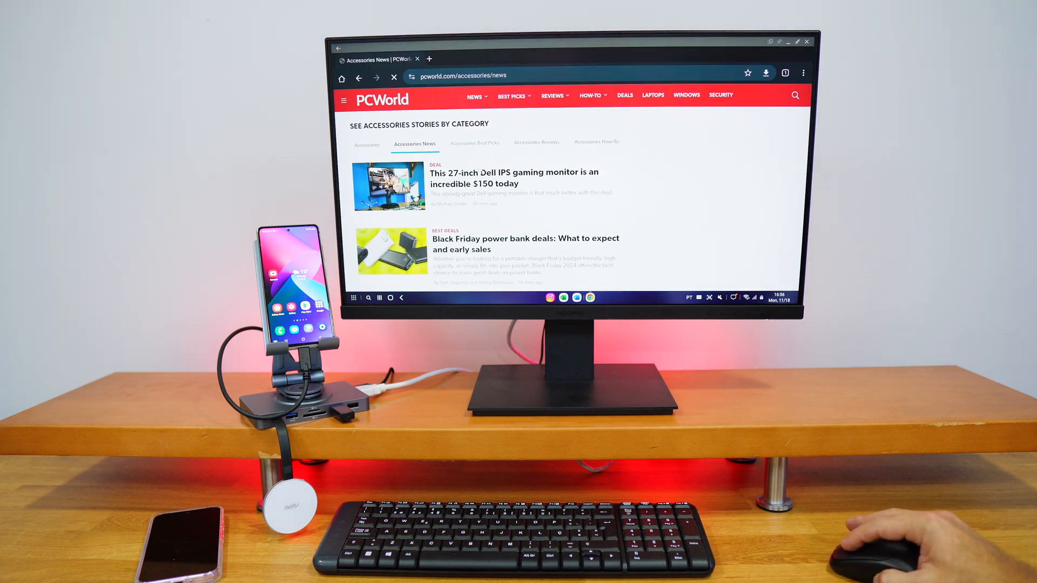
left_click(514, 178)
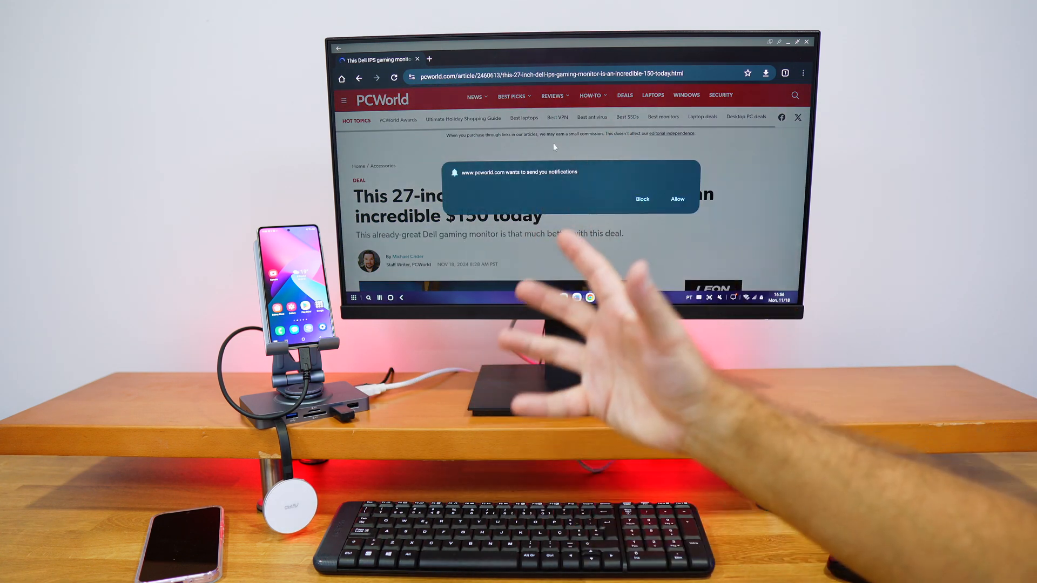
mouse_move(859, 522)
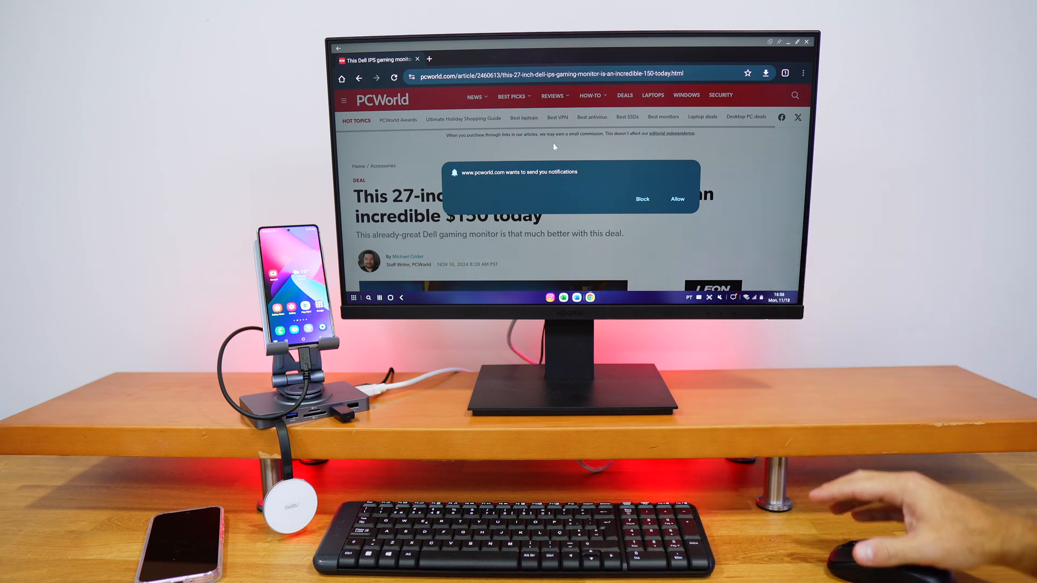
mouse_move(625, 169)
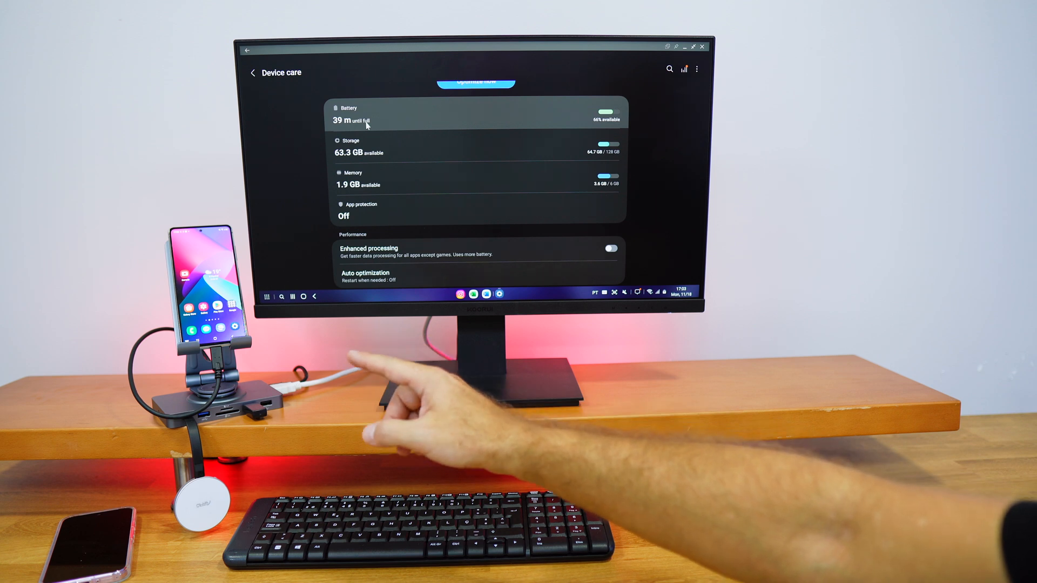
mouse_move(363, 522)
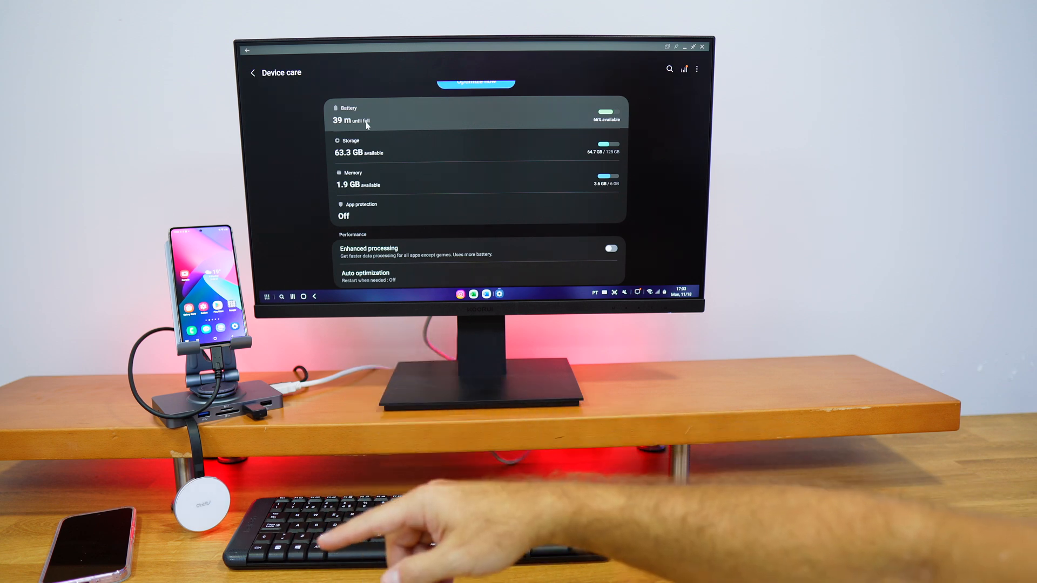